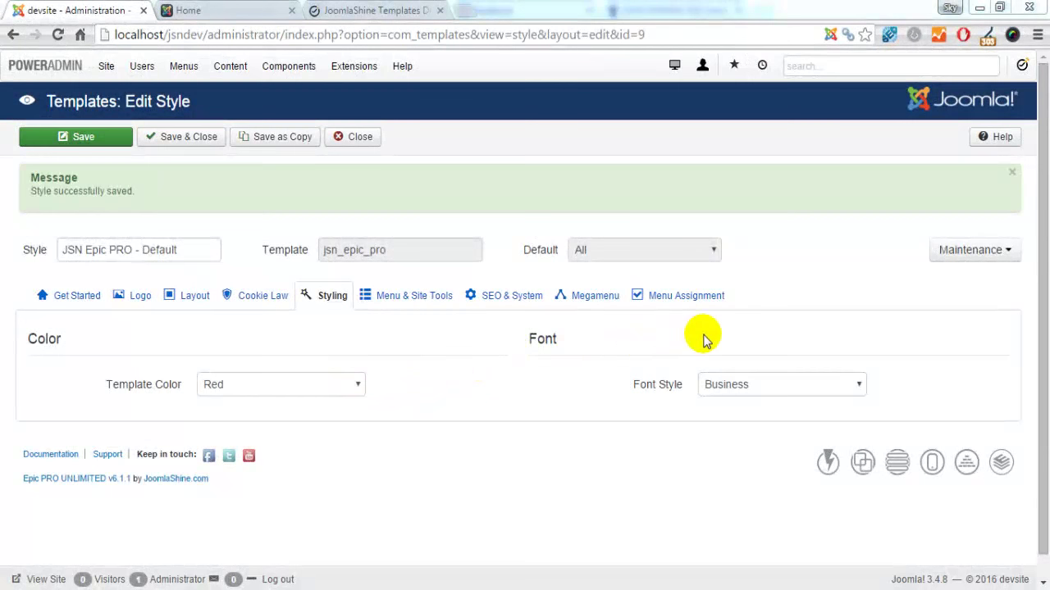
pyautogui.moveTo(515, 396)
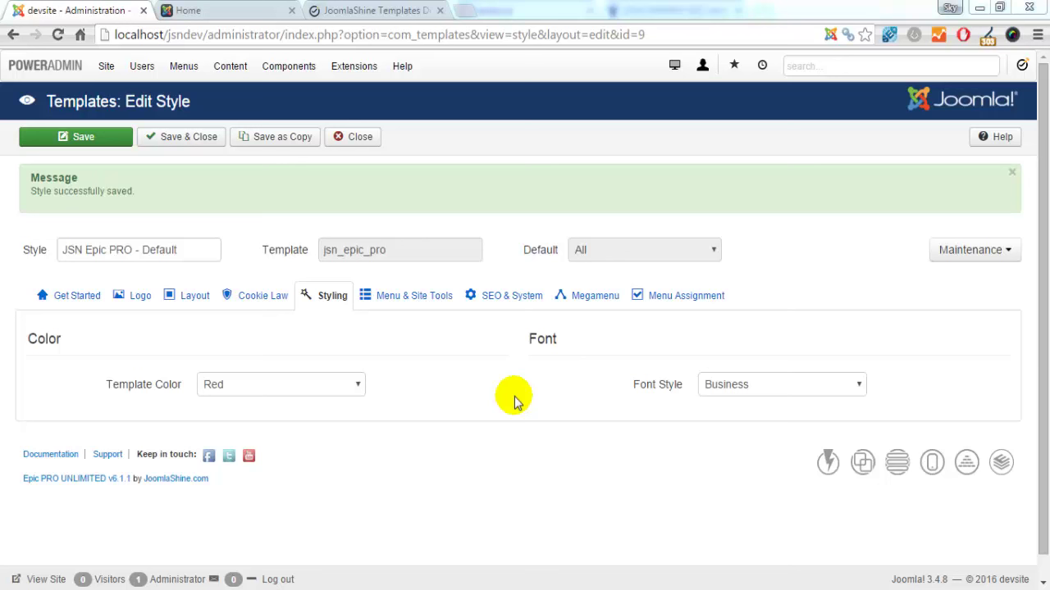
pyautogui.moveTo(436, 265)
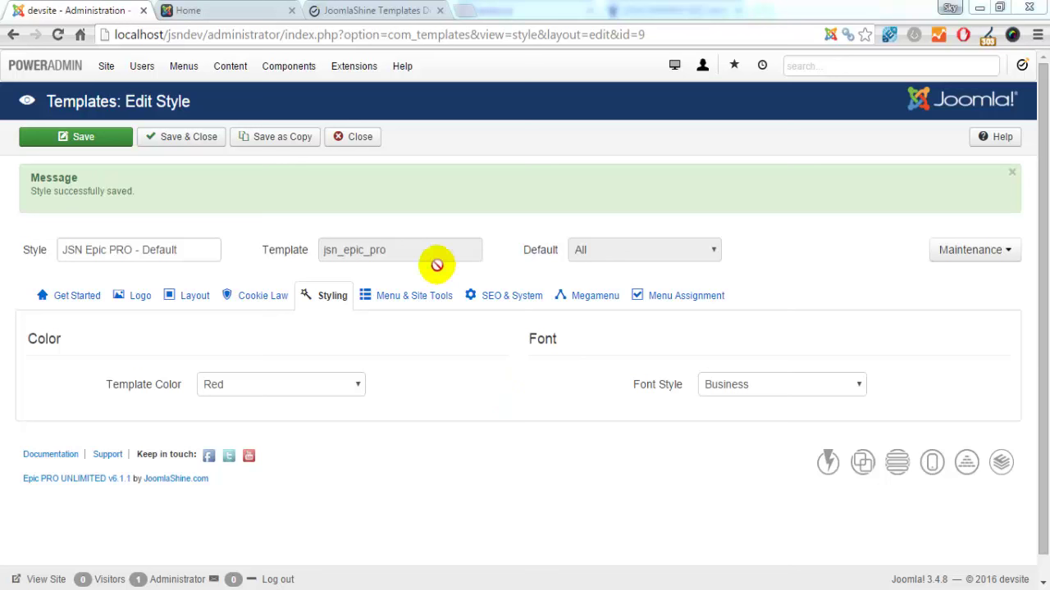
# Set the JSN Epic Pro Template Color to Red and save the style
pyautogui.click(281, 384)
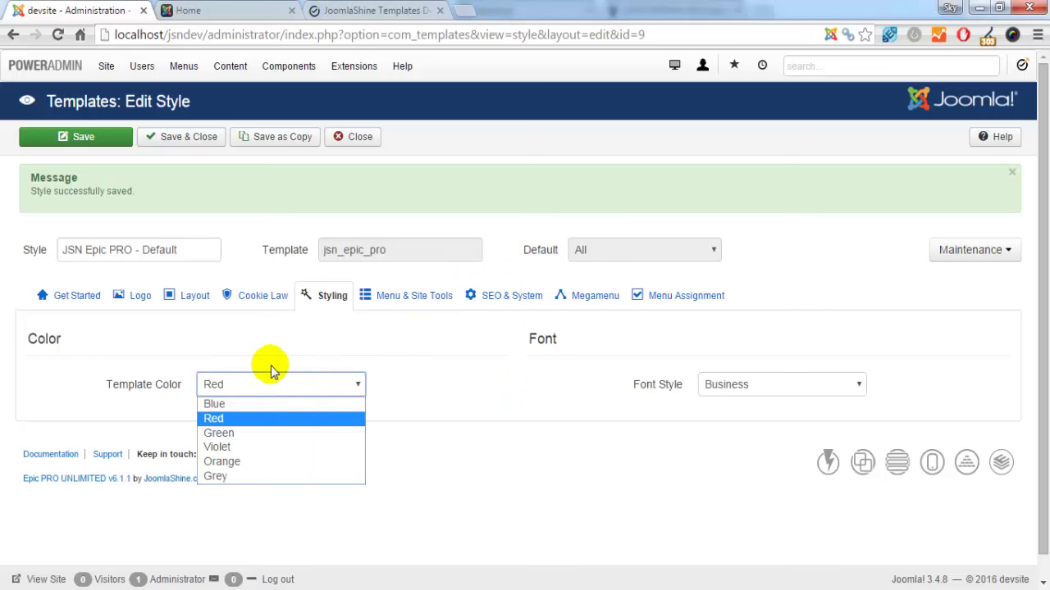
pyautogui.moveTo(250, 400)
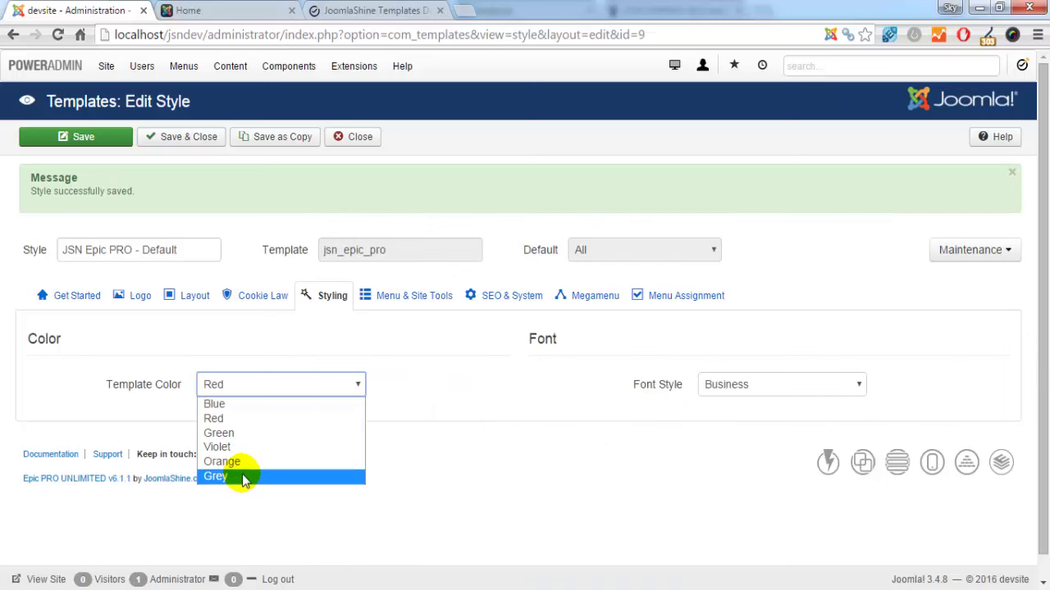
pyautogui.moveTo(256, 472)
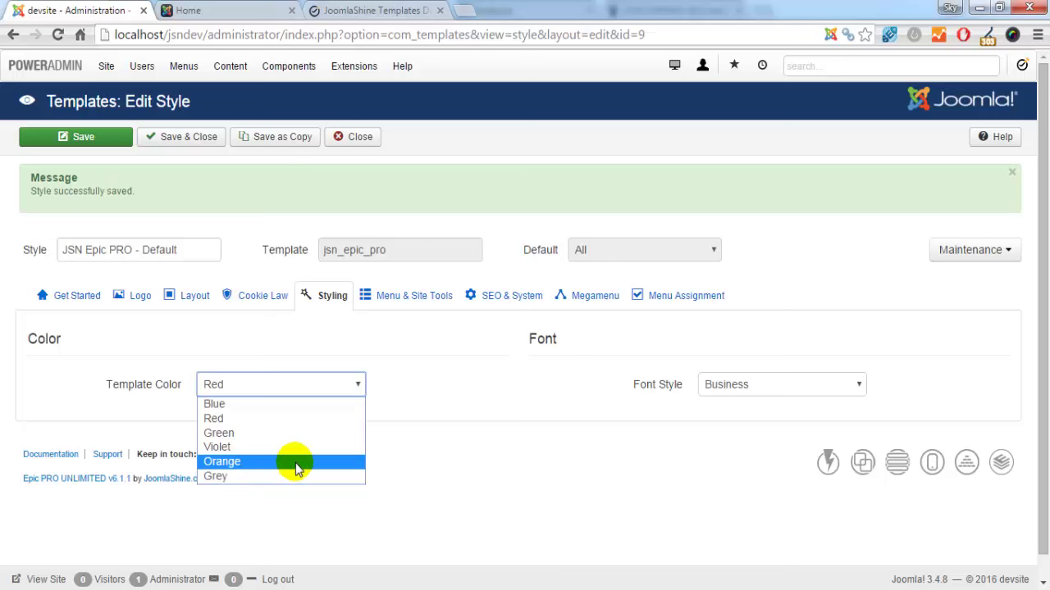
pyautogui.moveTo(310, 446)
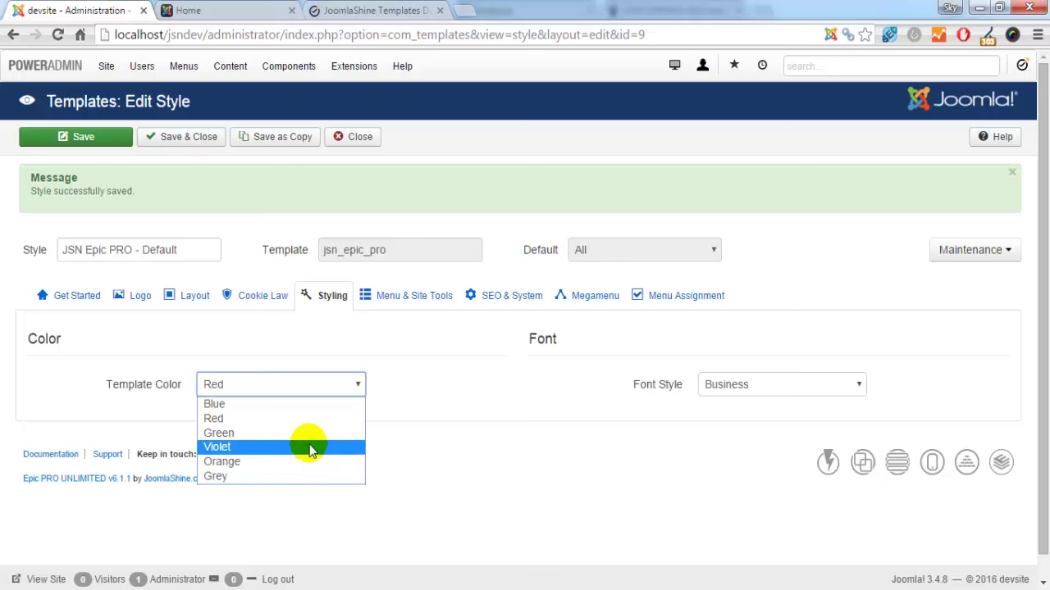
pyautogui.moveTo(305, 423)
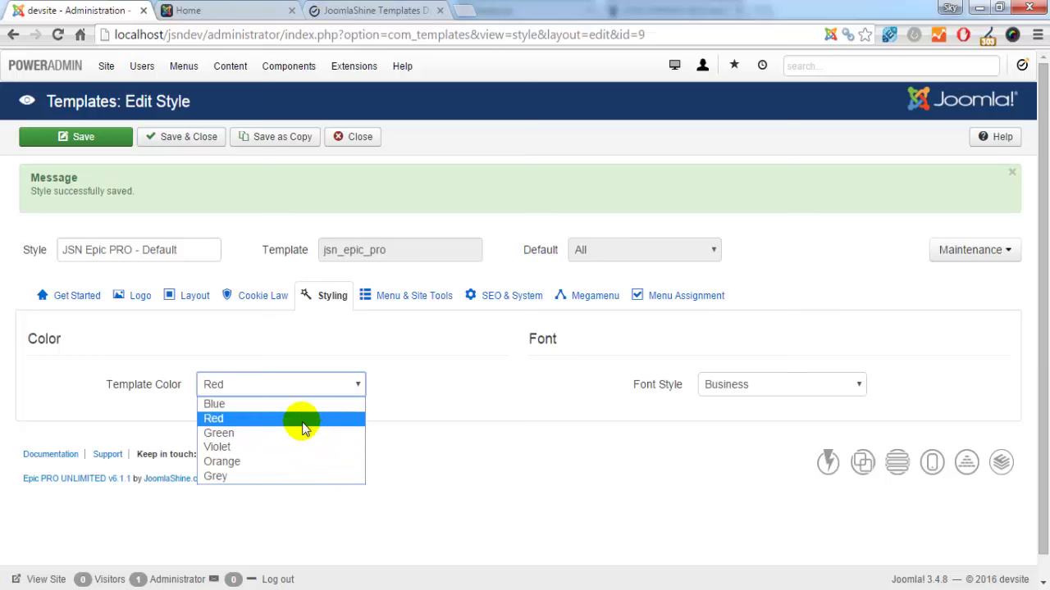
pyautogui.moveTo(220, 408)
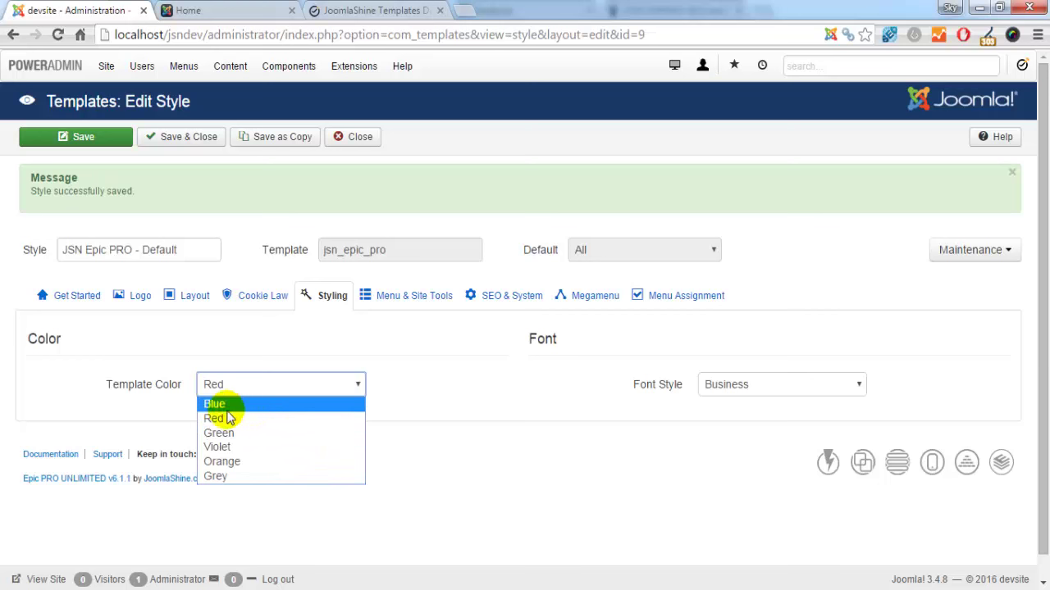
pyautogui.moveTo(215, 420)
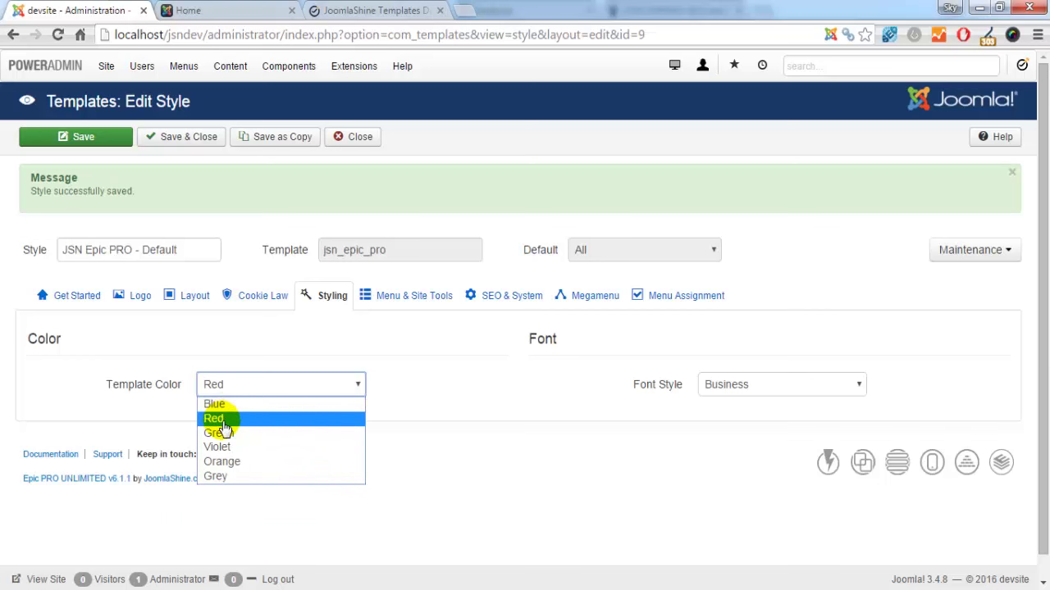
pyautogui.click(213, 420)
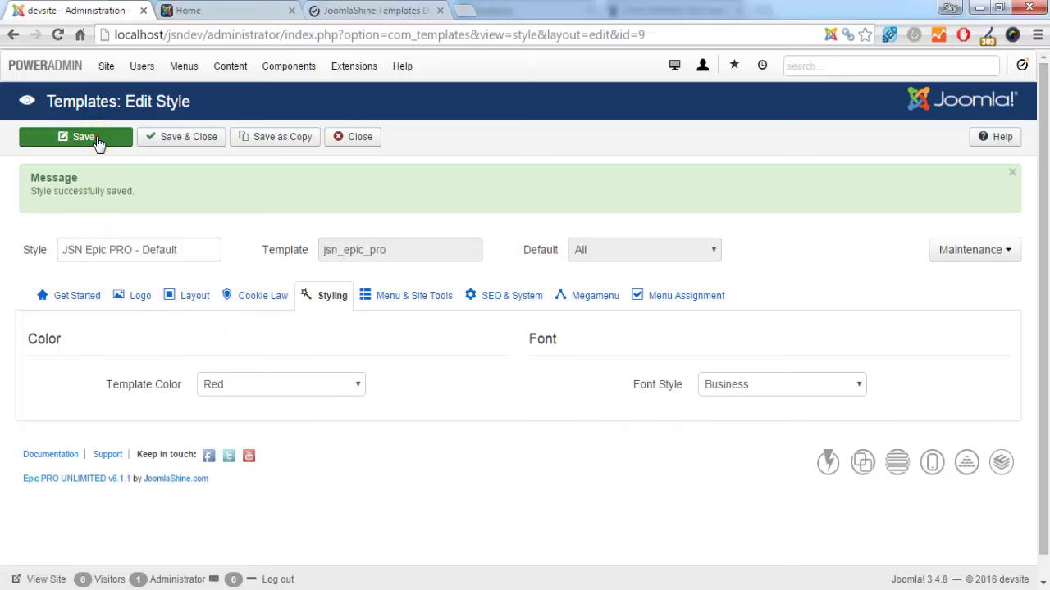
pyautogui.click(82, 136)
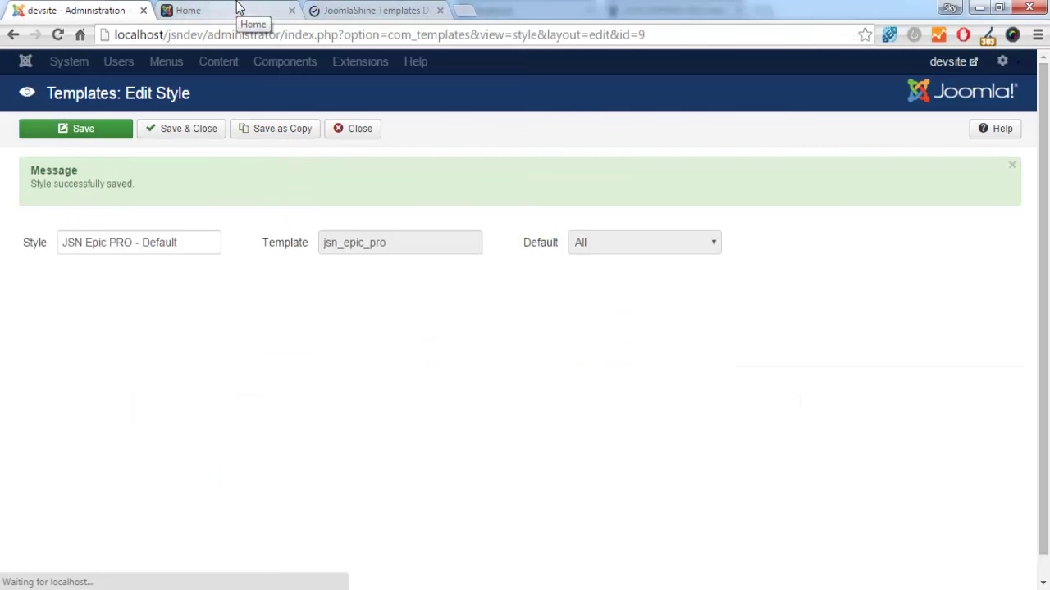
# Browse to the jsn_epic_pro\images\colors folder listing the per-colour subfolders
pyautogui.click(189, 10)
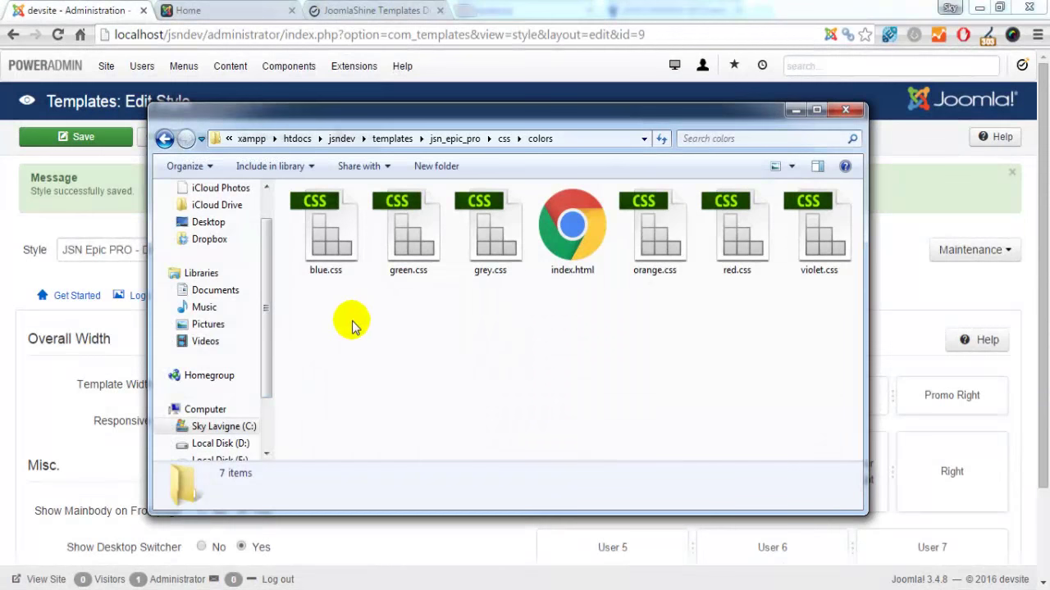
pyautogui.click(489, 233)
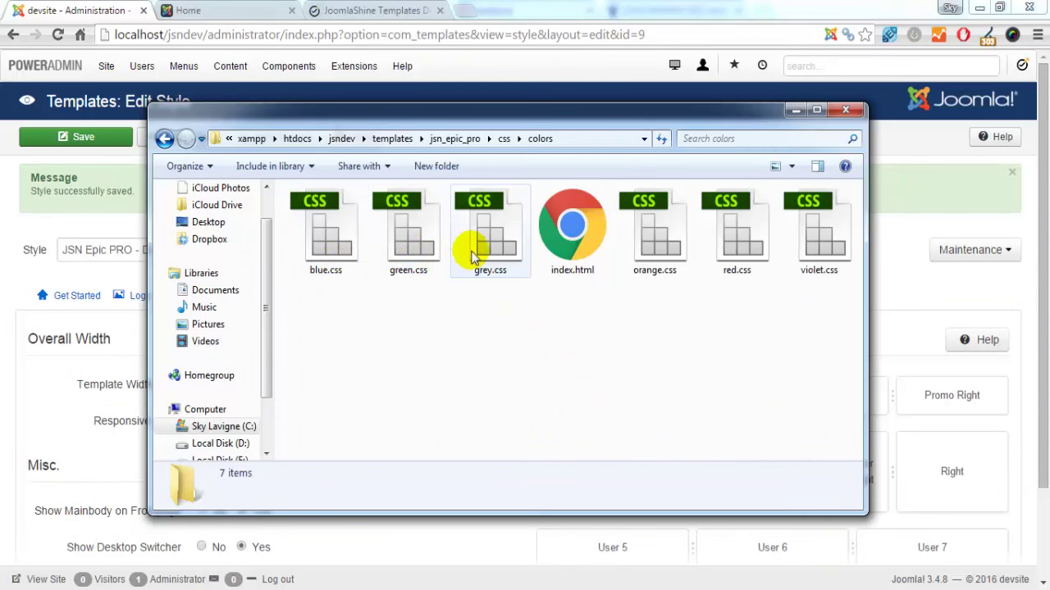
pyautogui.moveTo(779, 298)
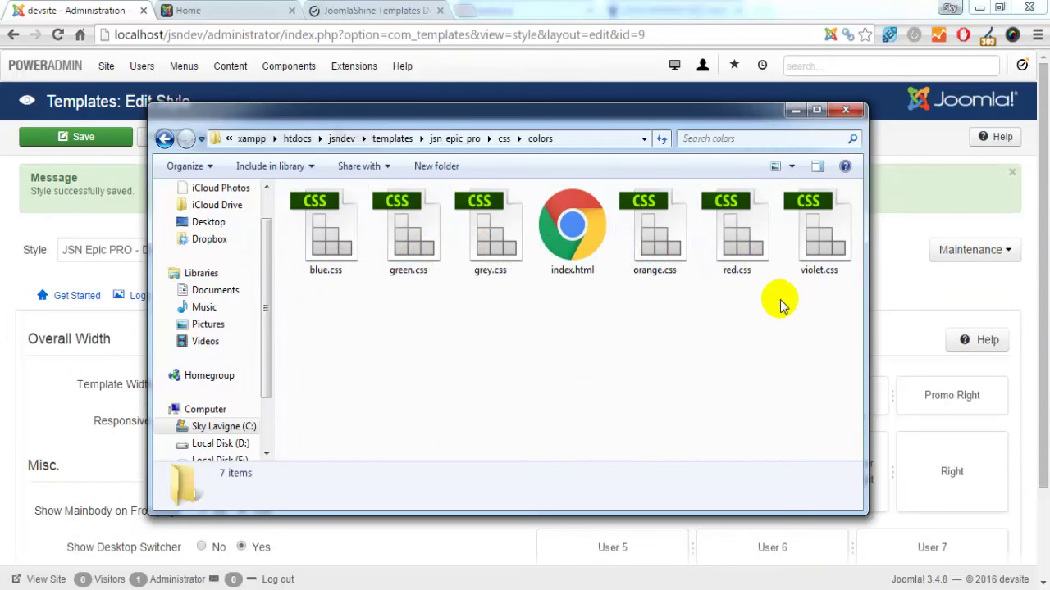
pyautogui.moveTo(515, 348)
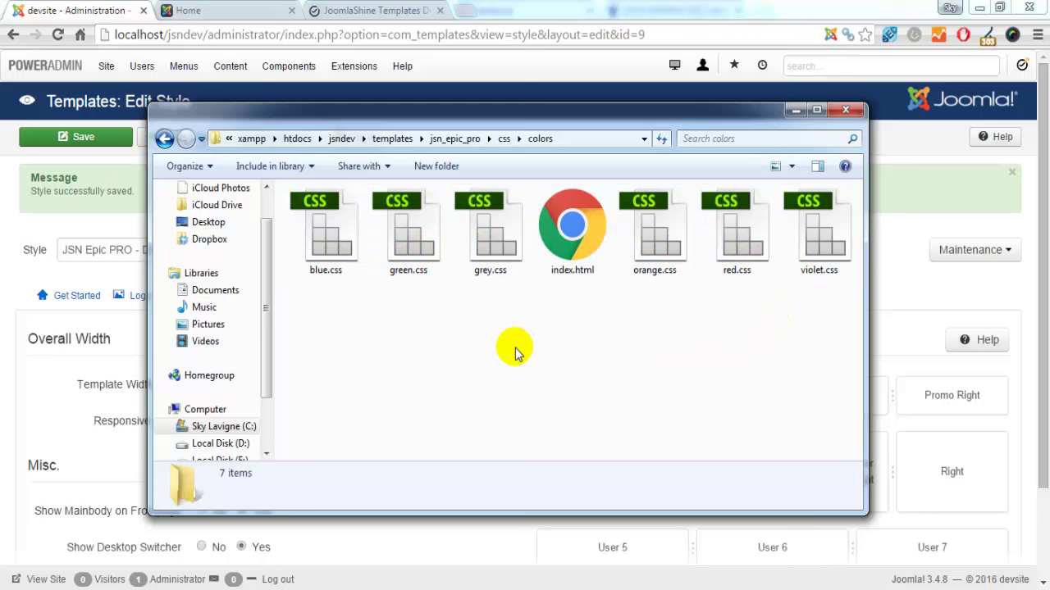
pyautogui.moveTo(394, 138)
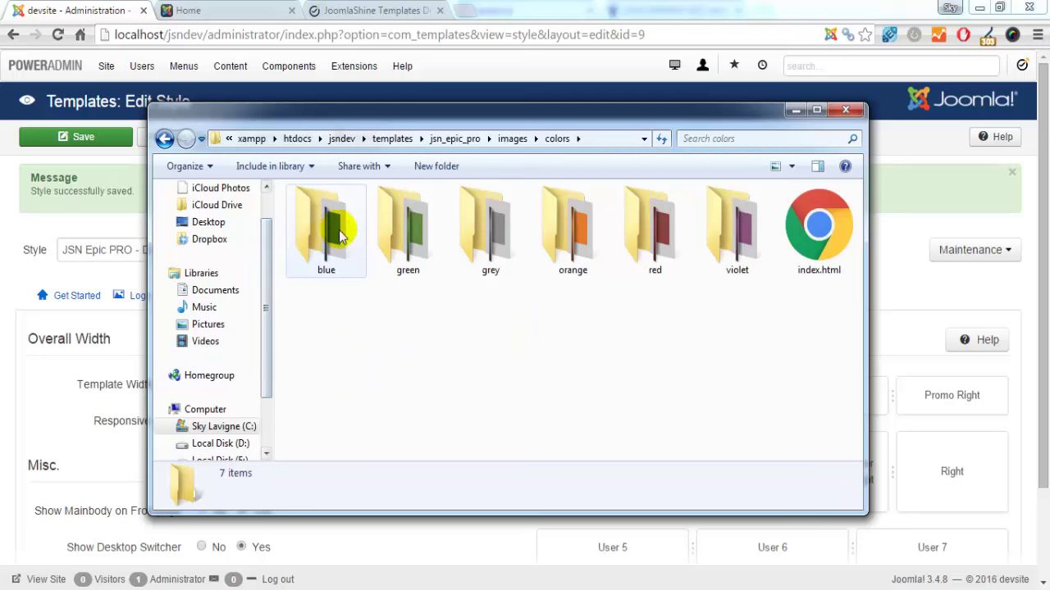
pyautogui.moveTo(572, 230)
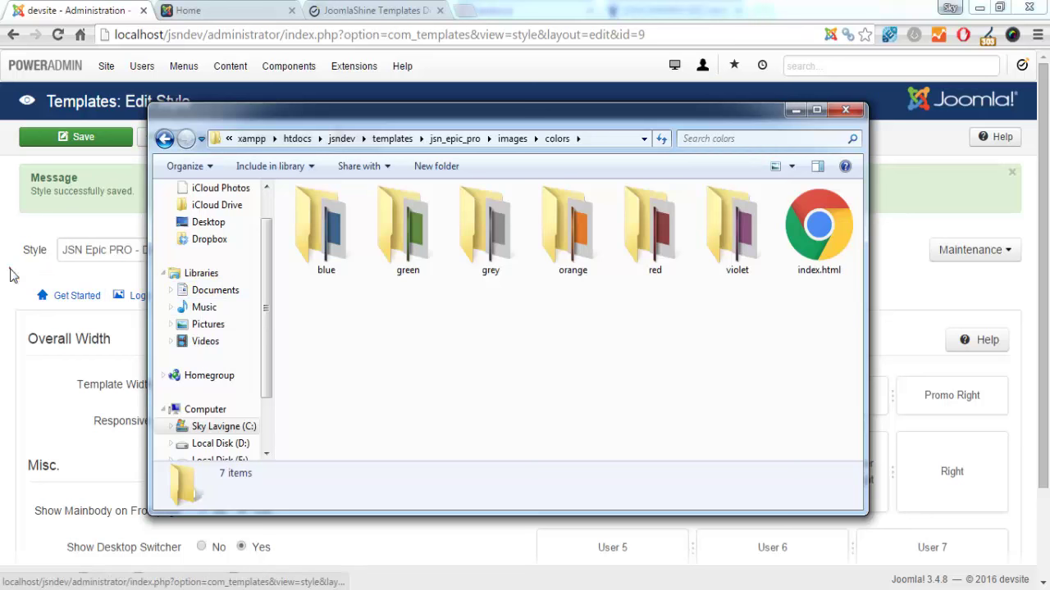
# Review the Custom font style options on the Styling settings
pyautogui.click(845, 109)
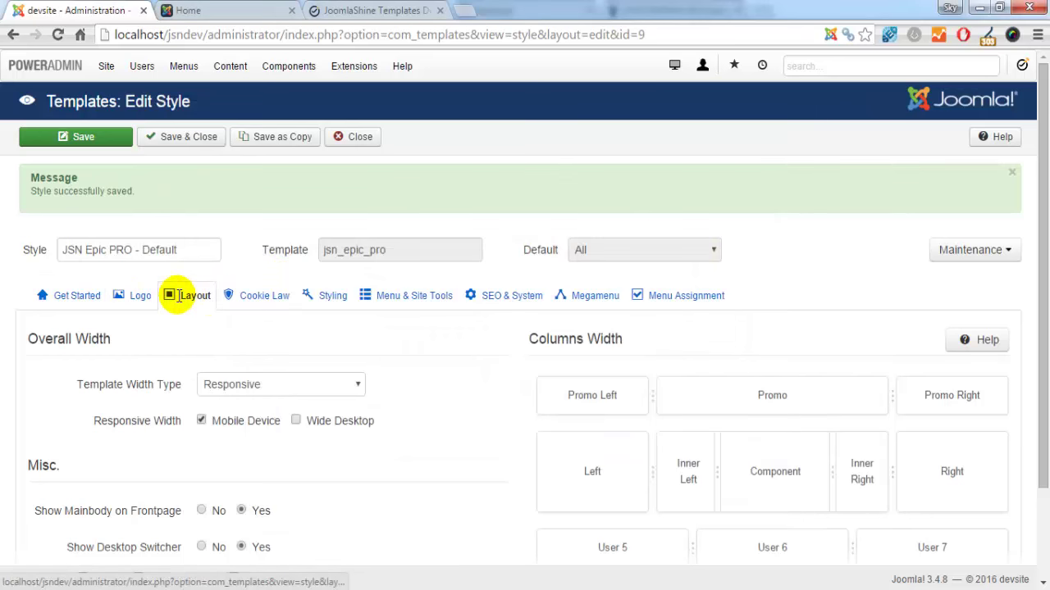
pyautogui.click(332, 295)
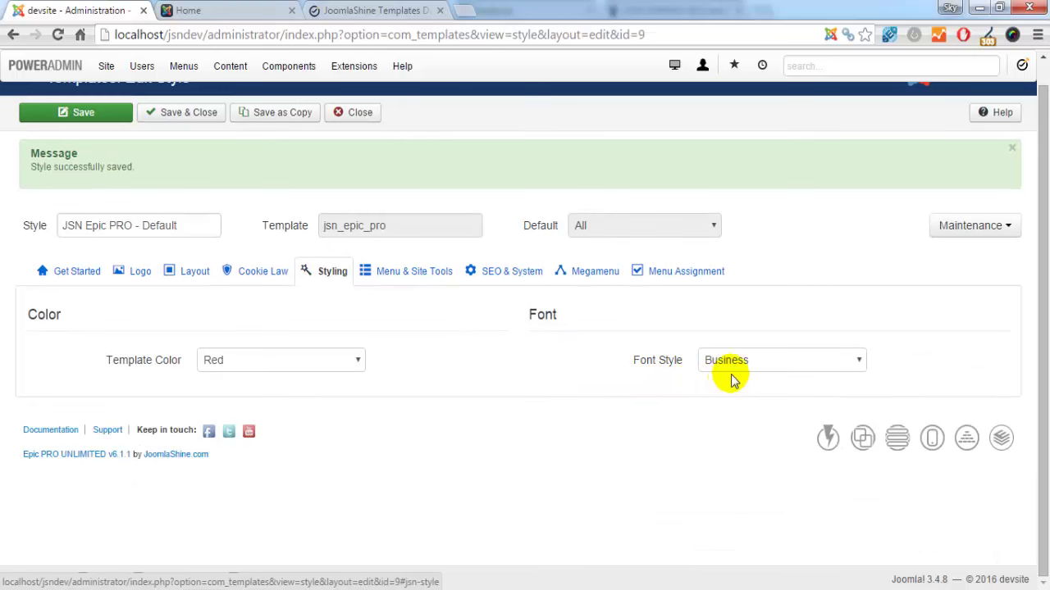
pyautogui.click(780, 361)
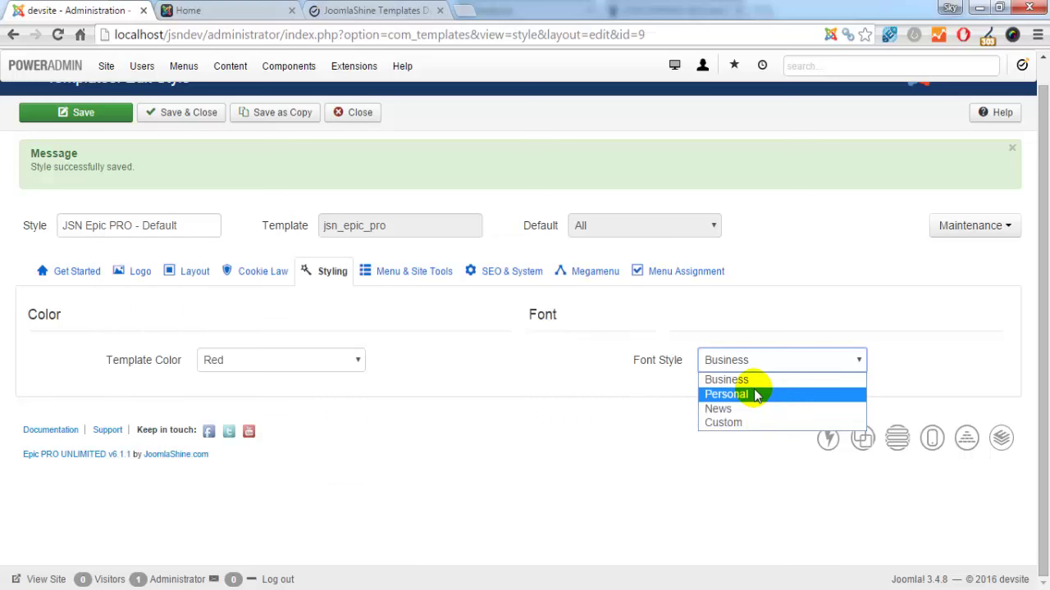
pyautogui.moveTo(751, 423)
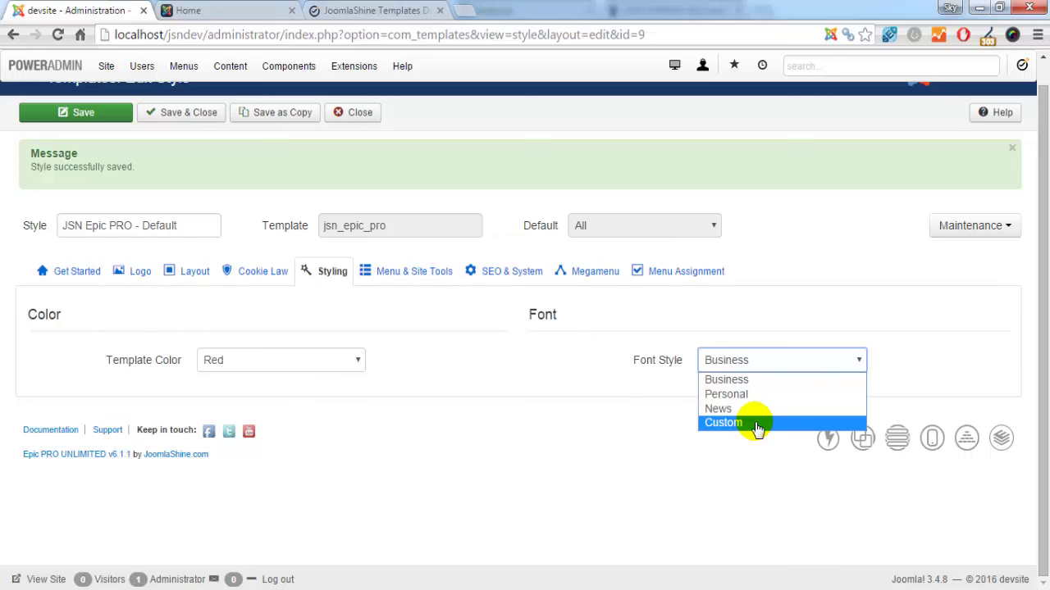
pyautogui.click(722, 424)
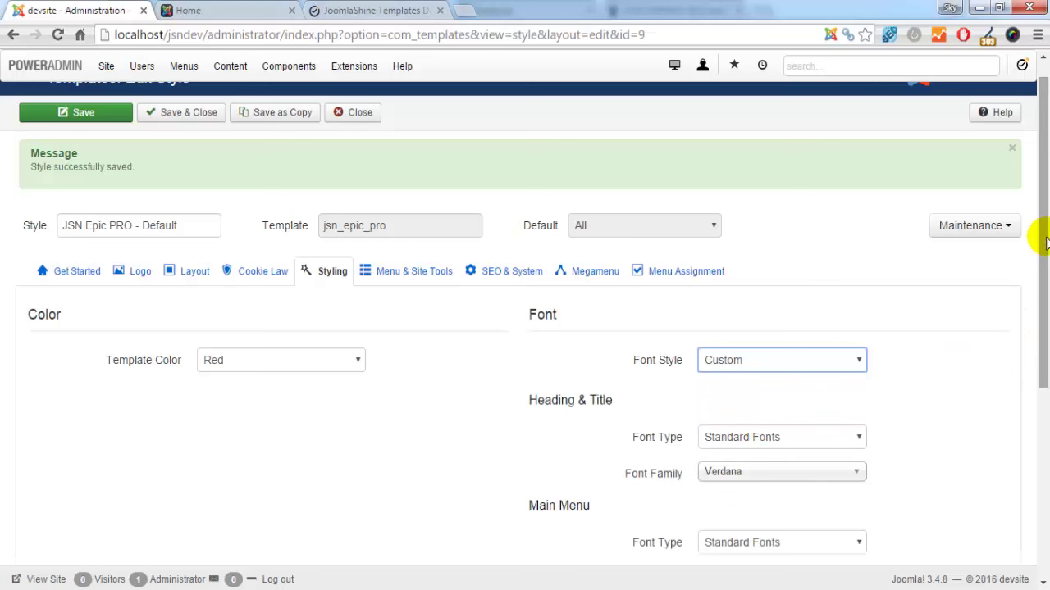
pyautogui.scroll(-3)
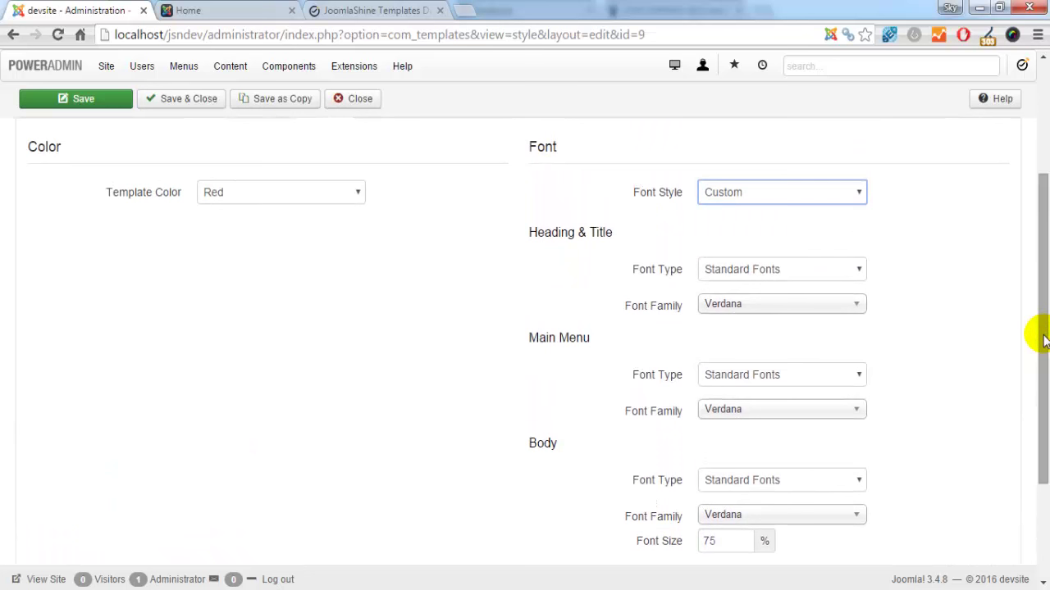
pyautogui.moveTo(968, 369)
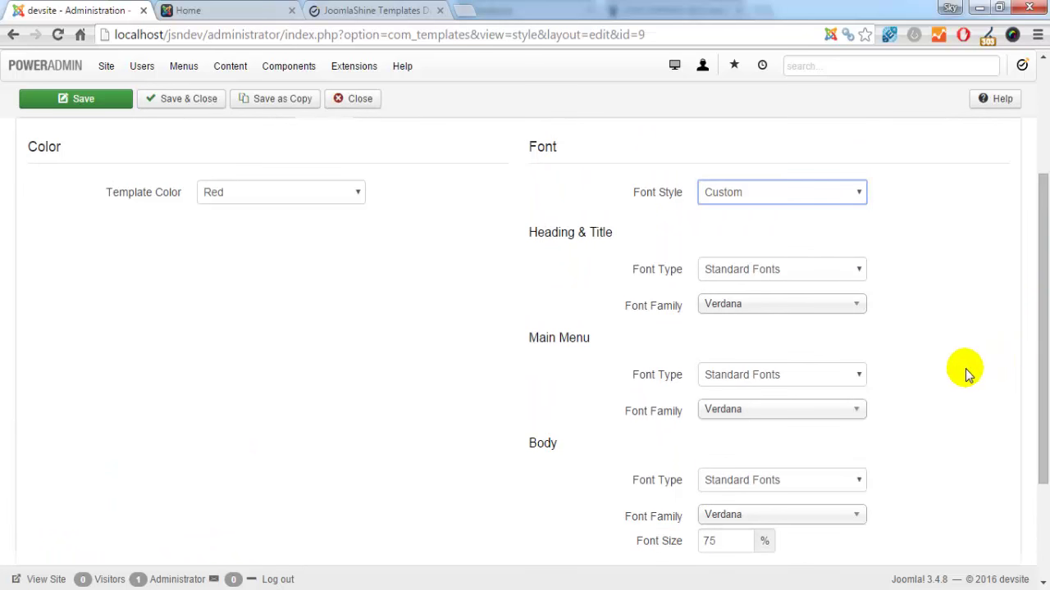
pyautogui.moveTo(962, 371)
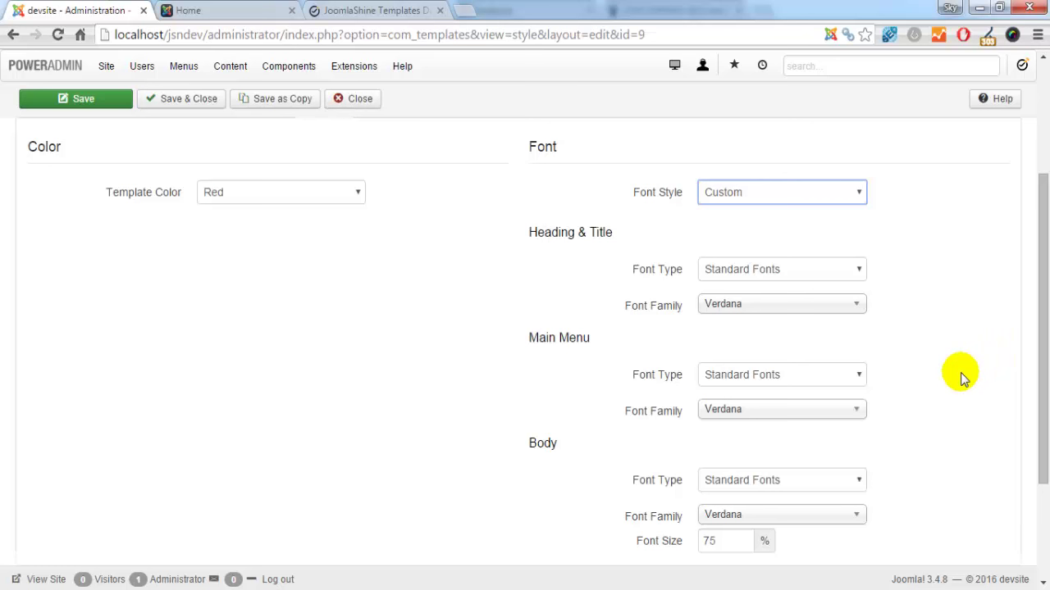
pyautogui.moveTo(1029, 389)
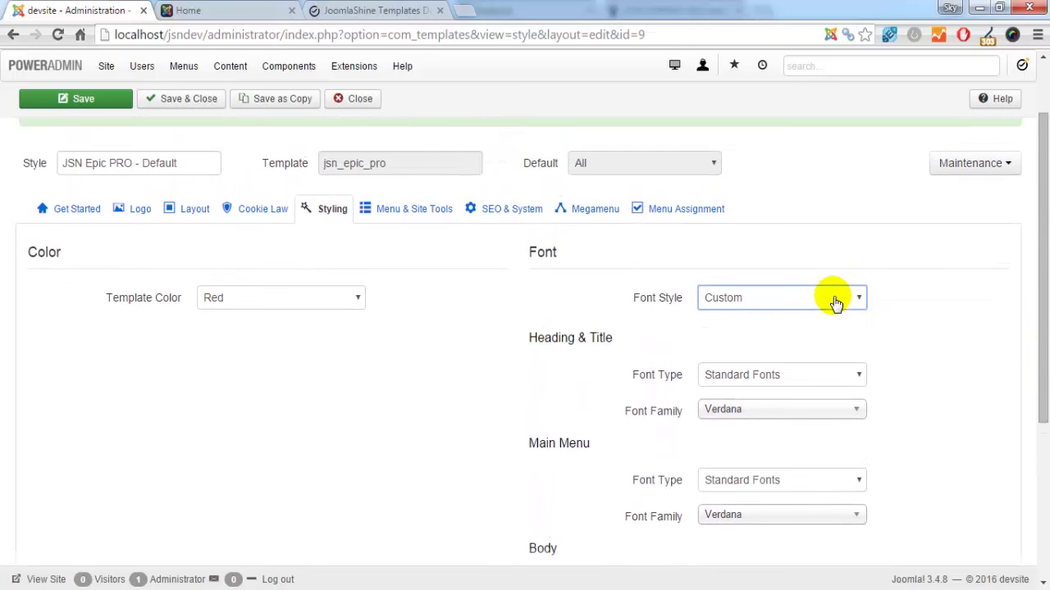
# Set the Font Style to Personal, keeping the Red template colour
pyautogui.click(76, 98)
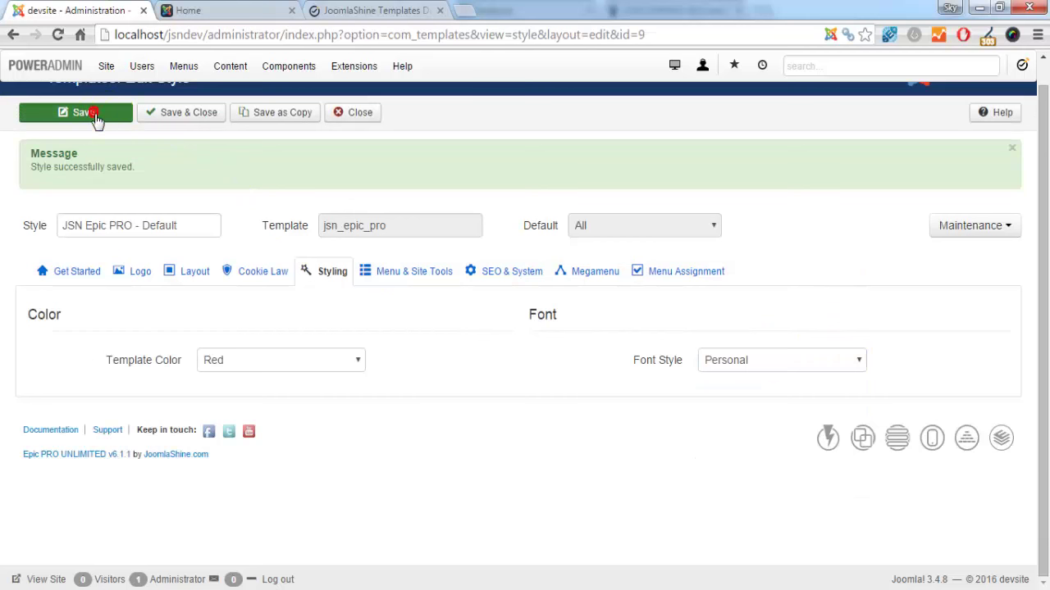
# Save the style and view the site's front-end home page with it applied
pyautogui.click(75, 112)
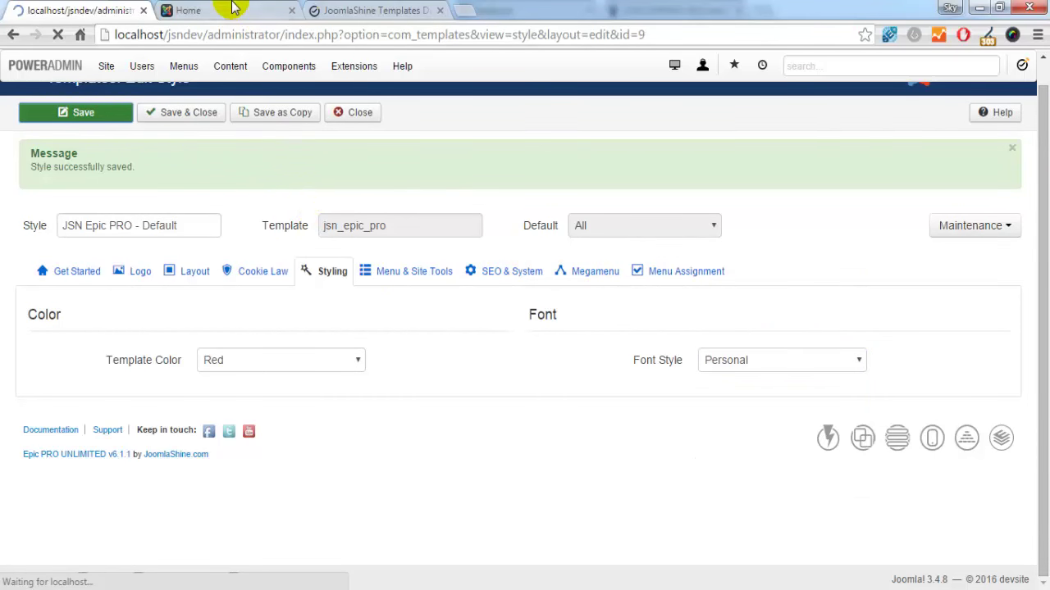
pyautogui.click(187, 9)
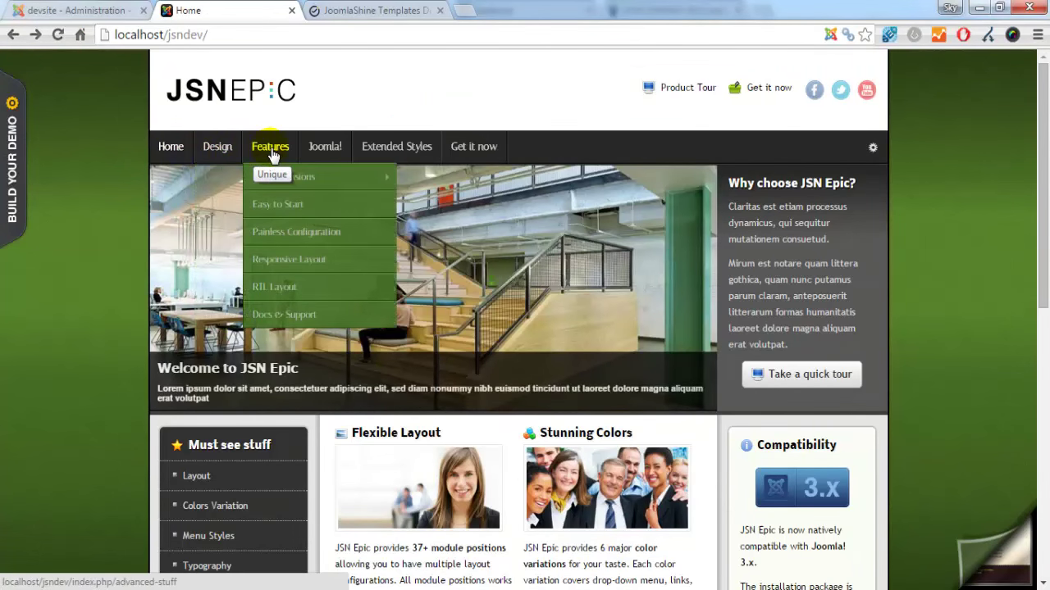
pyautogui.moveTo(397, 146)
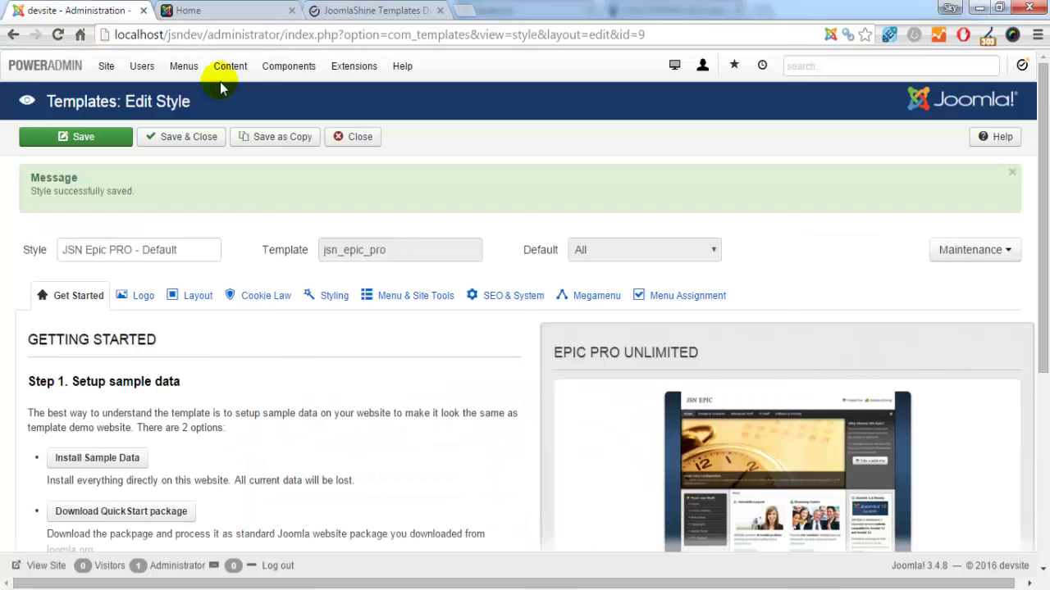
# Show the jsn_epic_pro\css\styles folder with business.css, custom.css.php, news.css and personal.css
pyautogui.click(331, 296)
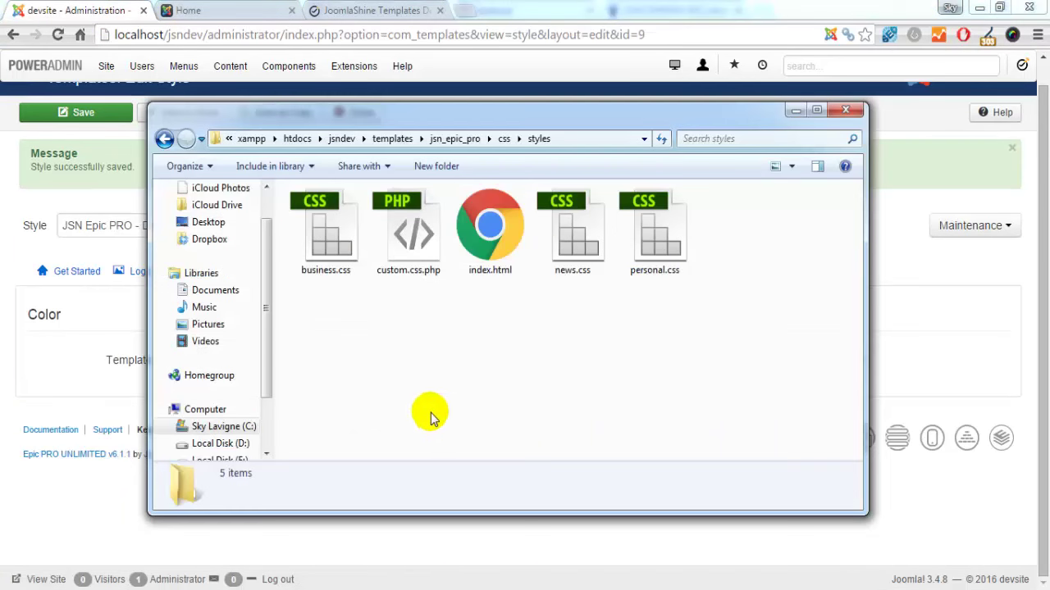
pyautogui.moveTo(649, 335)
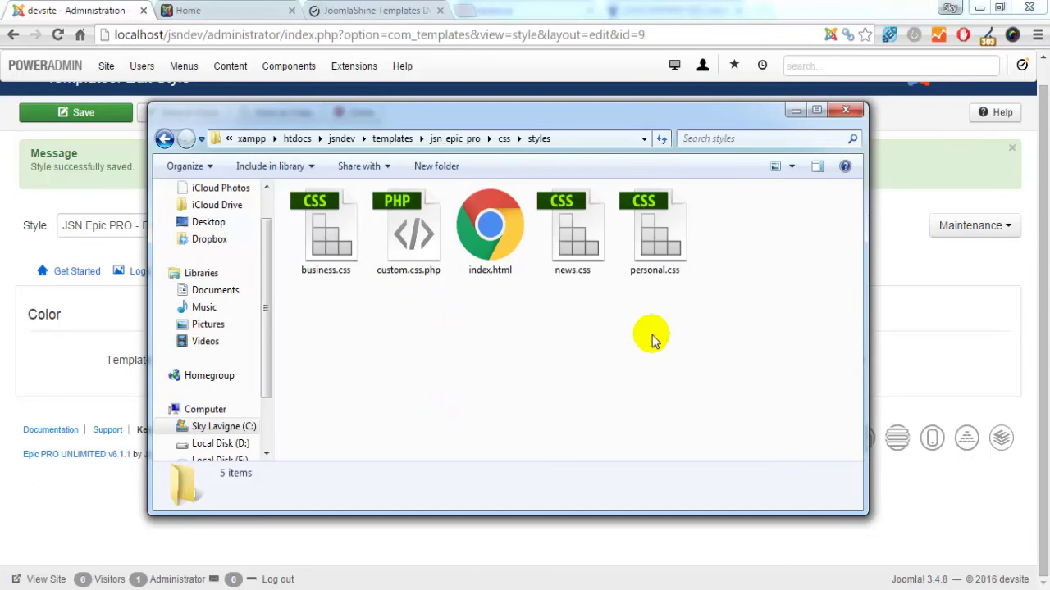